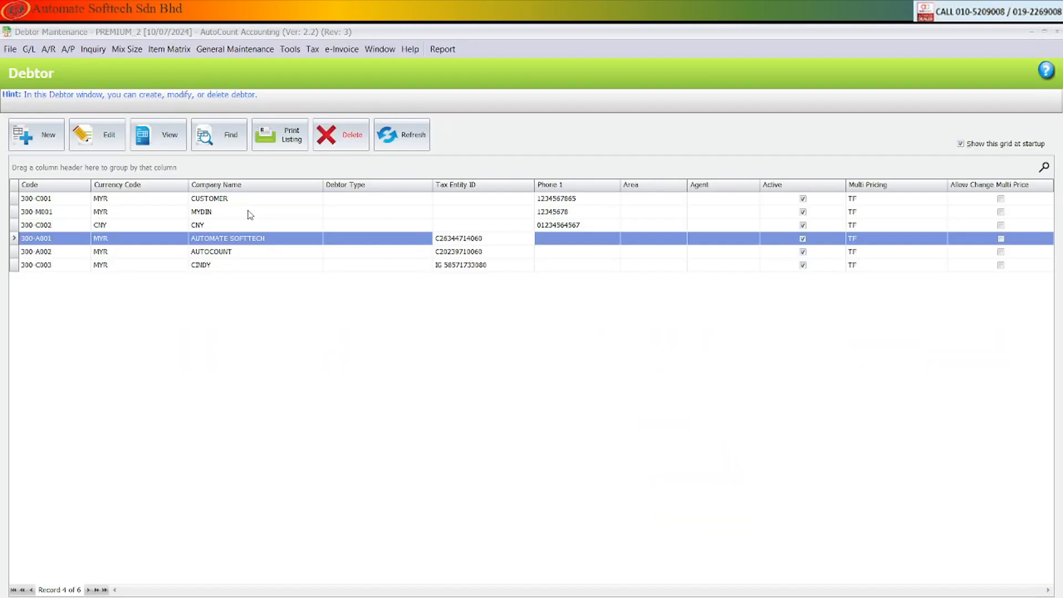
pyautogui.moveTo(237, 252)
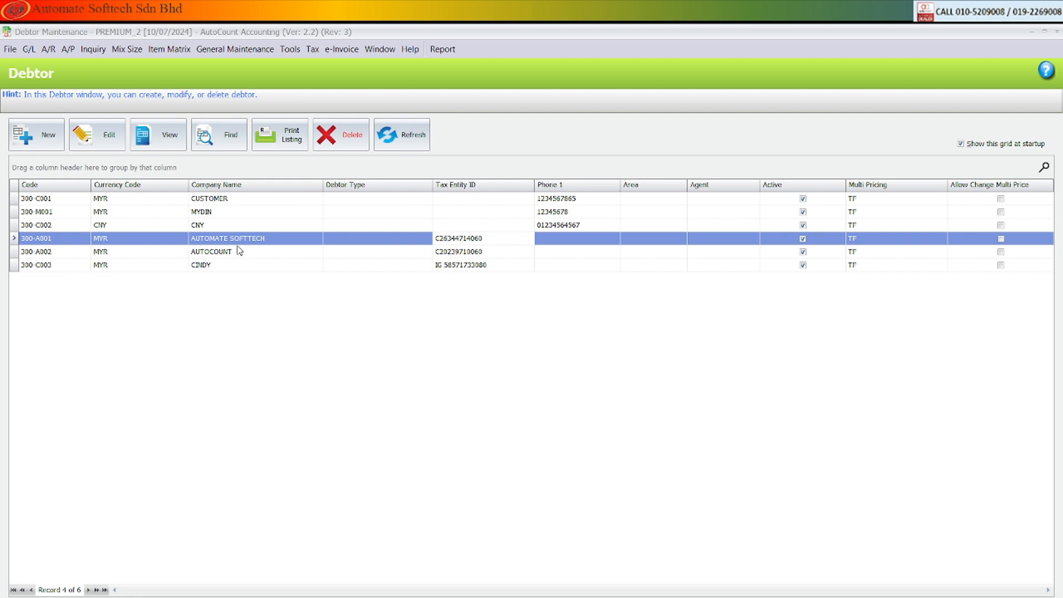
pyautogui.moveTo(300, 313)
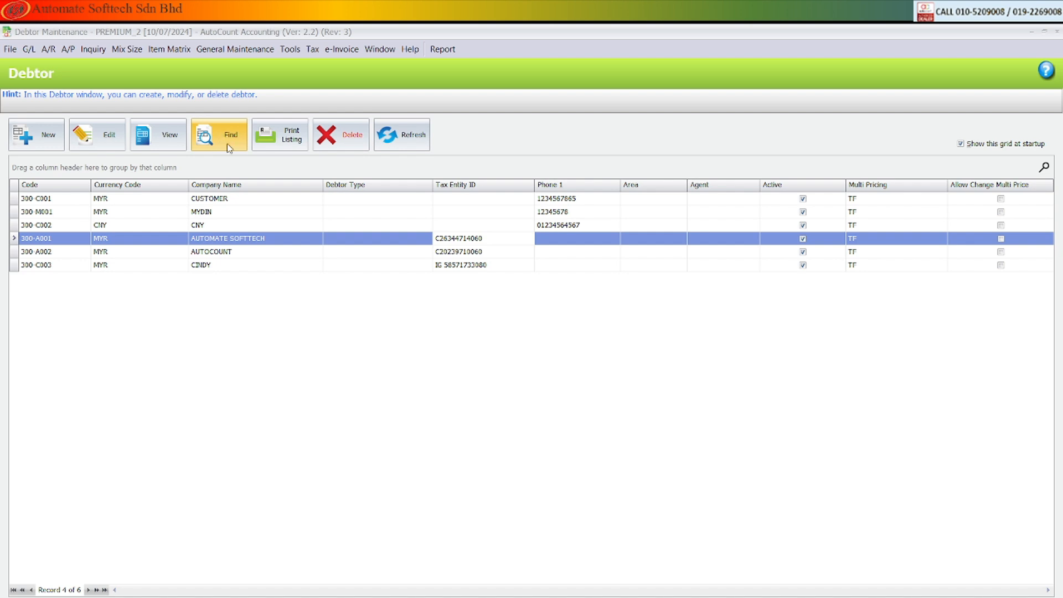
# - Find and check all six debtors in Debtor search, then start Batch Get TIN
pyautogui.click(220, 134)
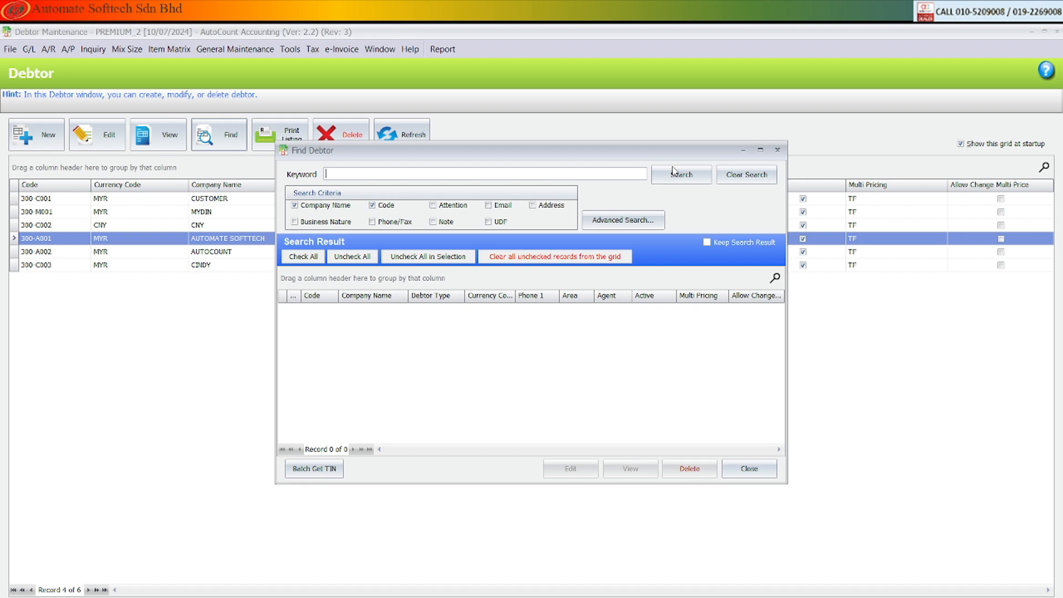
pyautogui.click(679, 174)
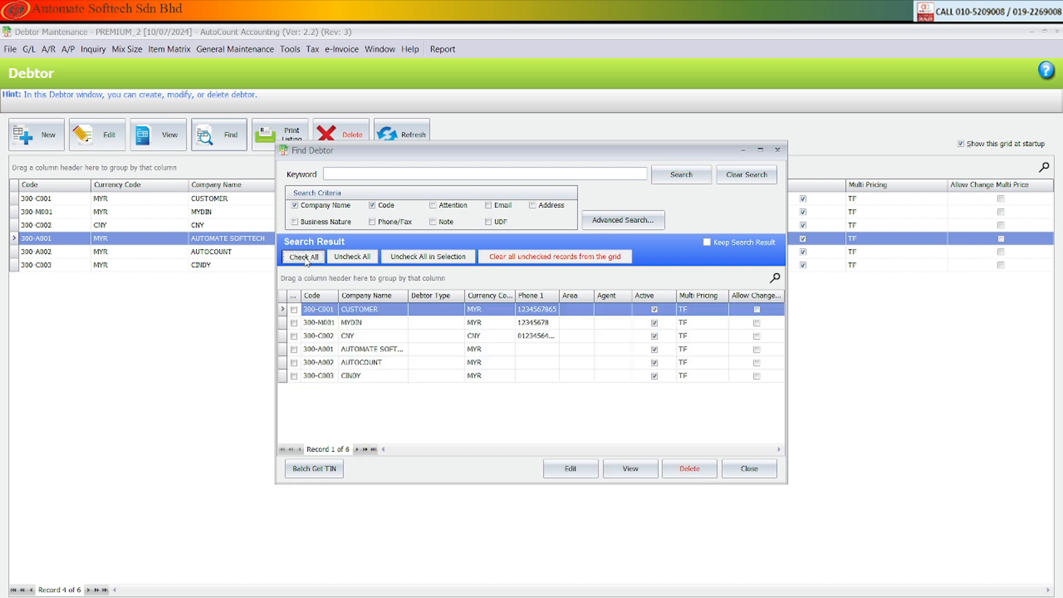
pyautogui.click(303, 256)
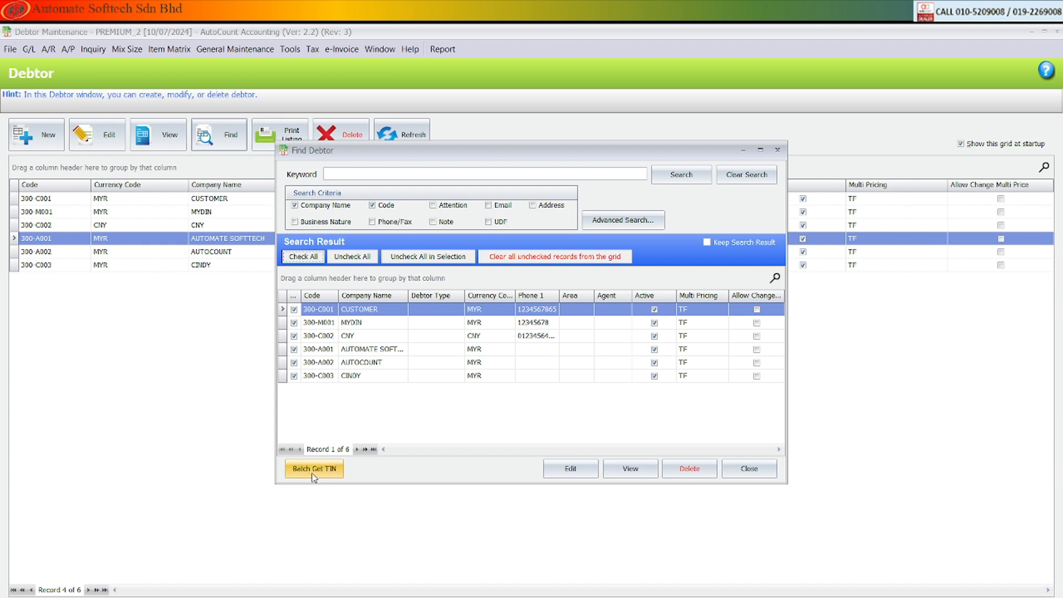
pyautogui.click(314, 469)
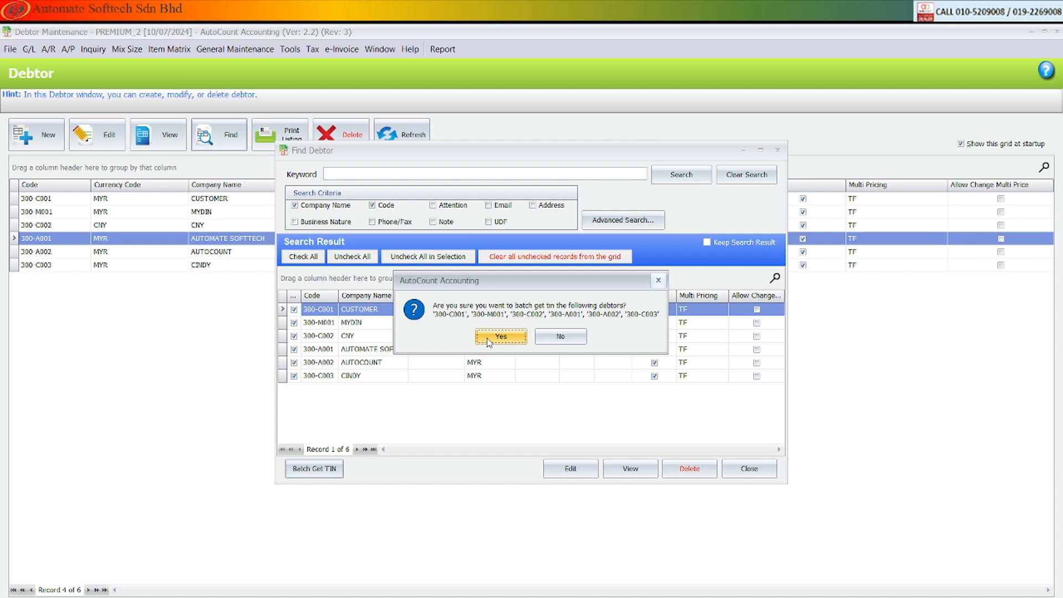
pyautogui.moveTo(501, 331)
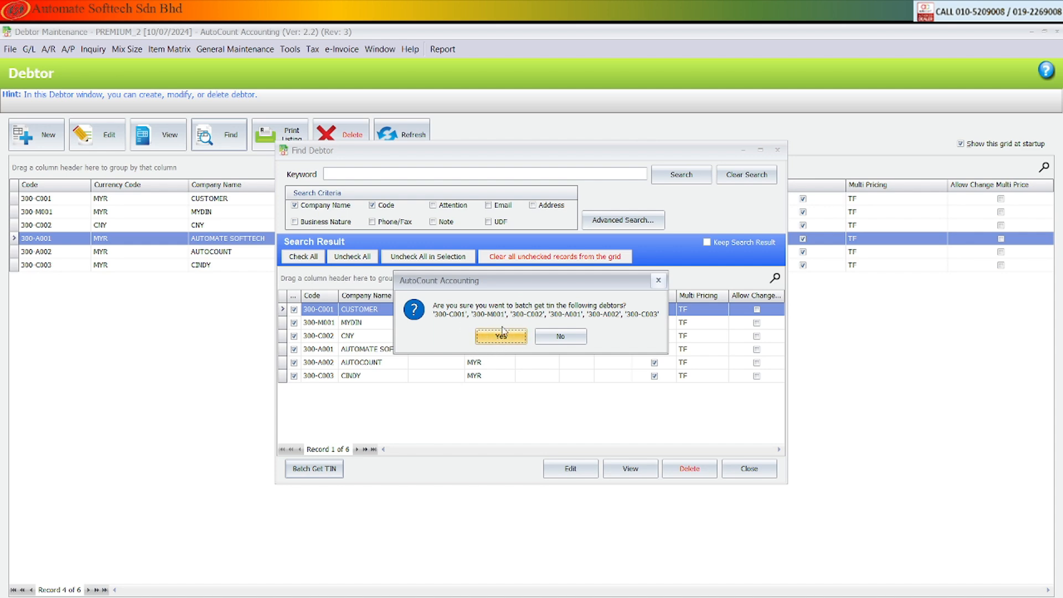
# - Confirm the request, Generate Request Link and Send for three debtors, and view the log in Notepad
pyautogui.click(500, 336)
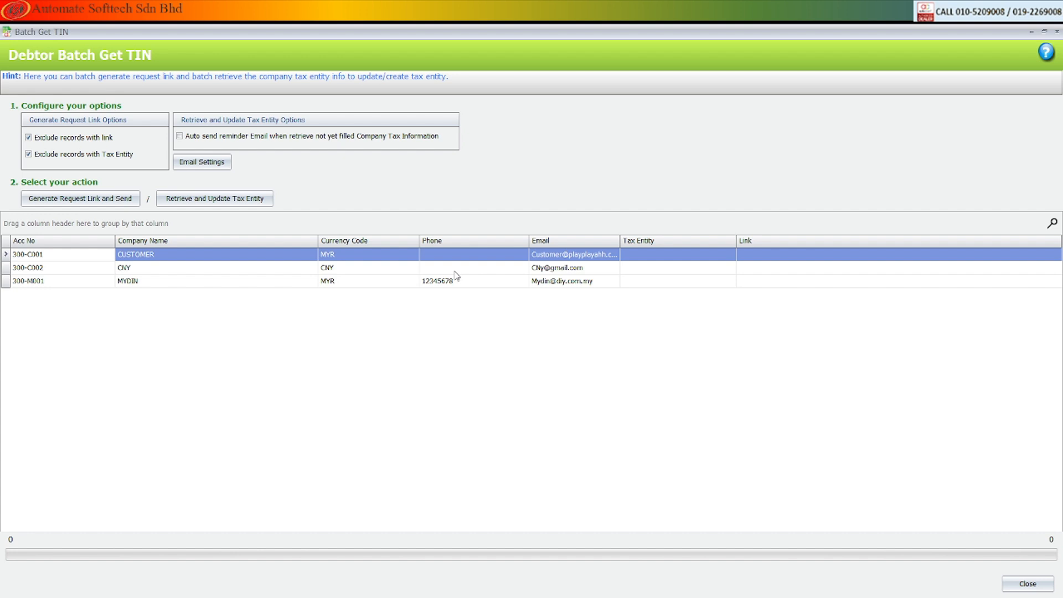
pyautogui.moveTo(718, 268)
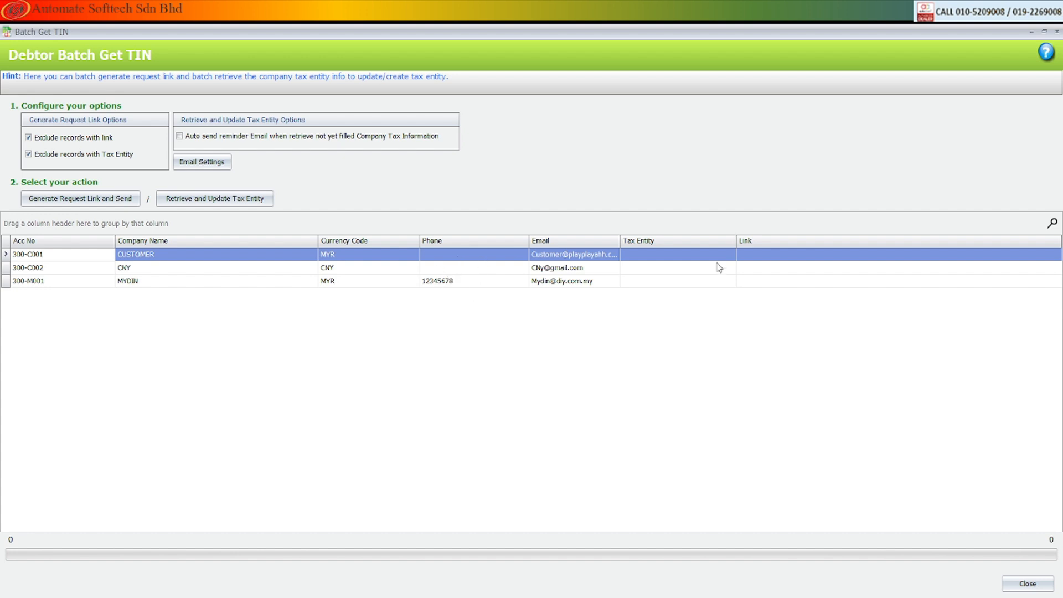
pyautogui.moveTo(595, 303)
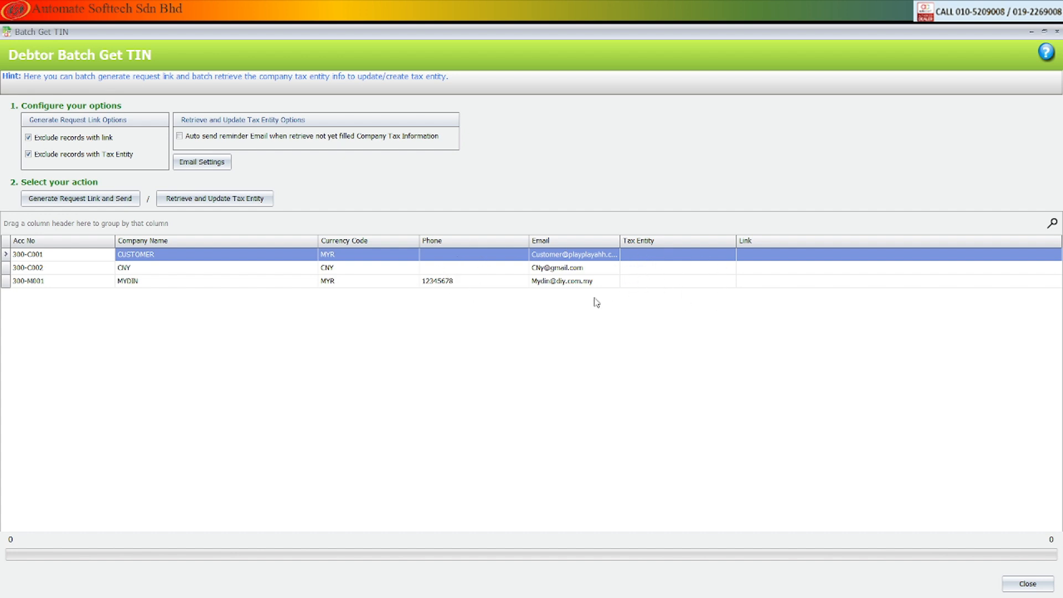
pyautogui.moveTo(657, 283)
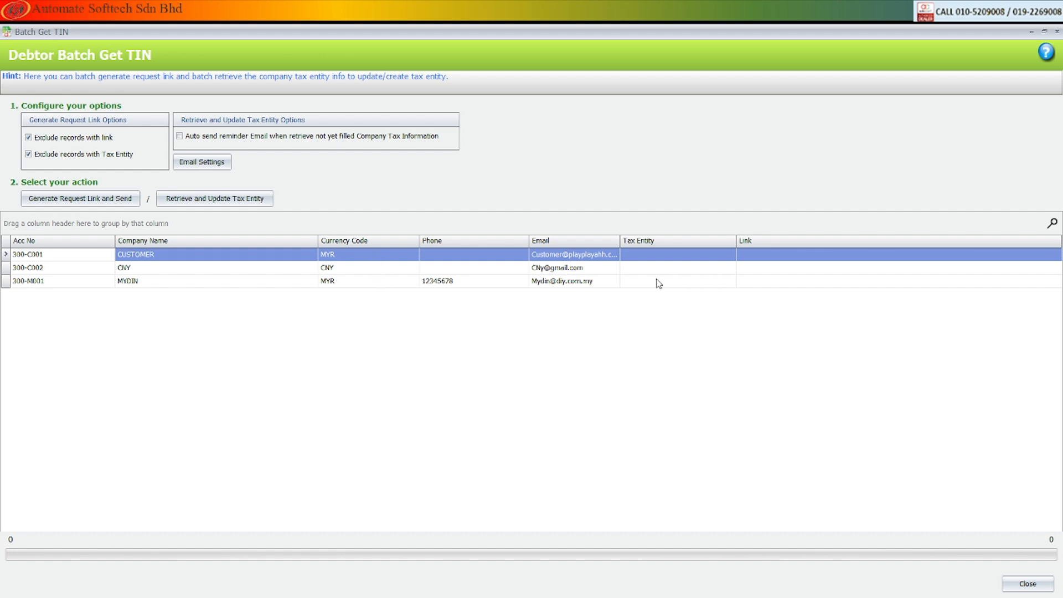
pyautogui.moveTo(74, 164)
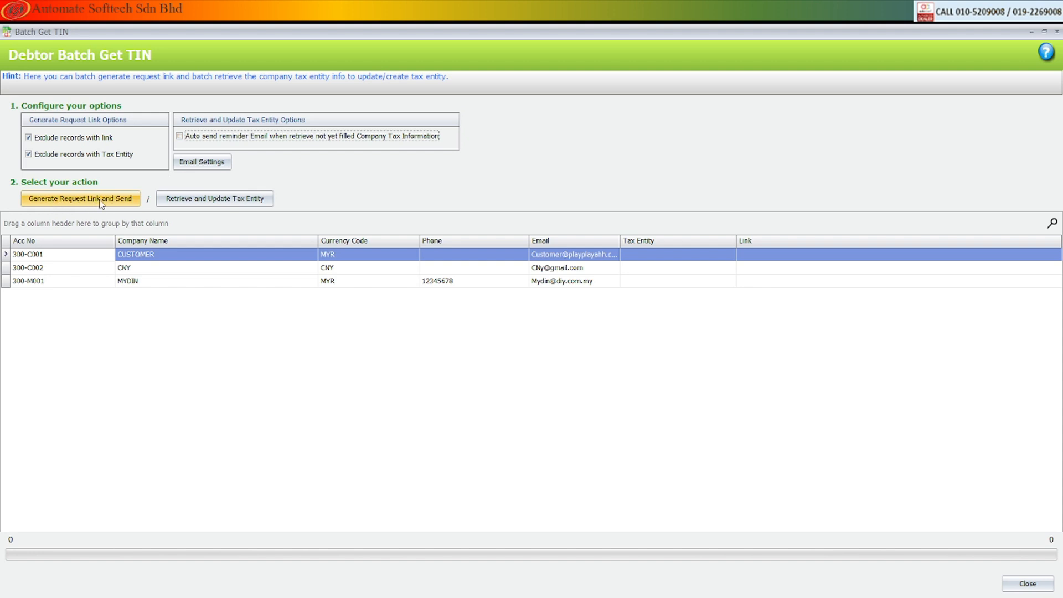
pyautogui.click(80, 198)
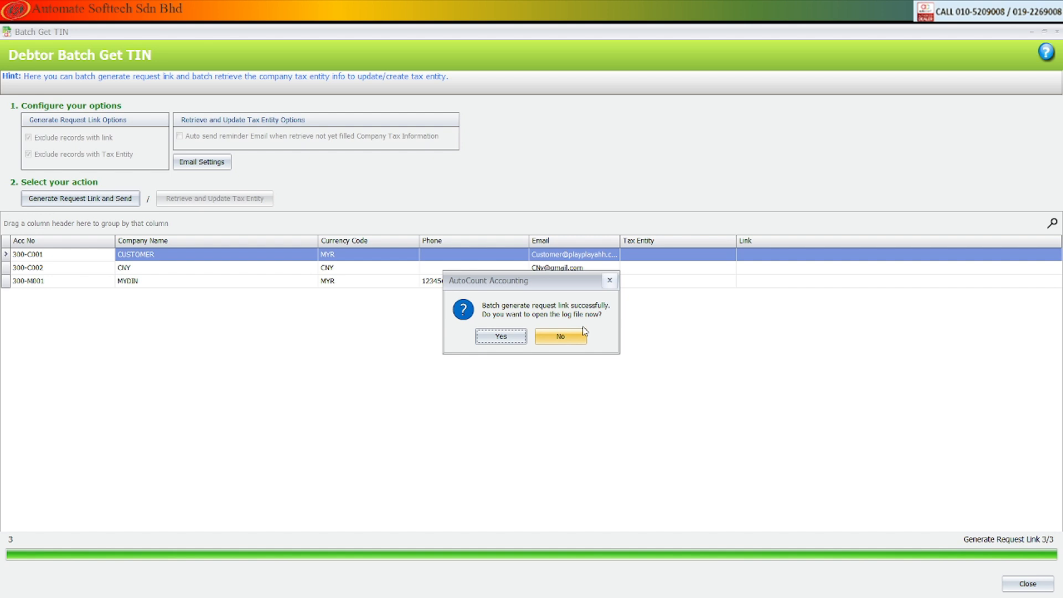
pyautogui.moveTo(566, 323)
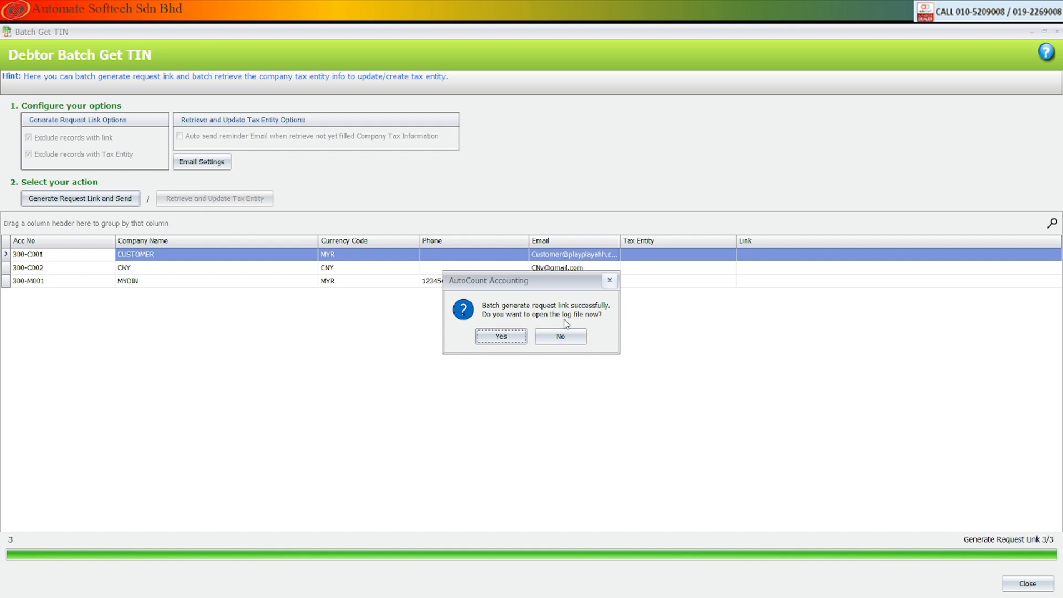
pyautogui.click(500, 336)
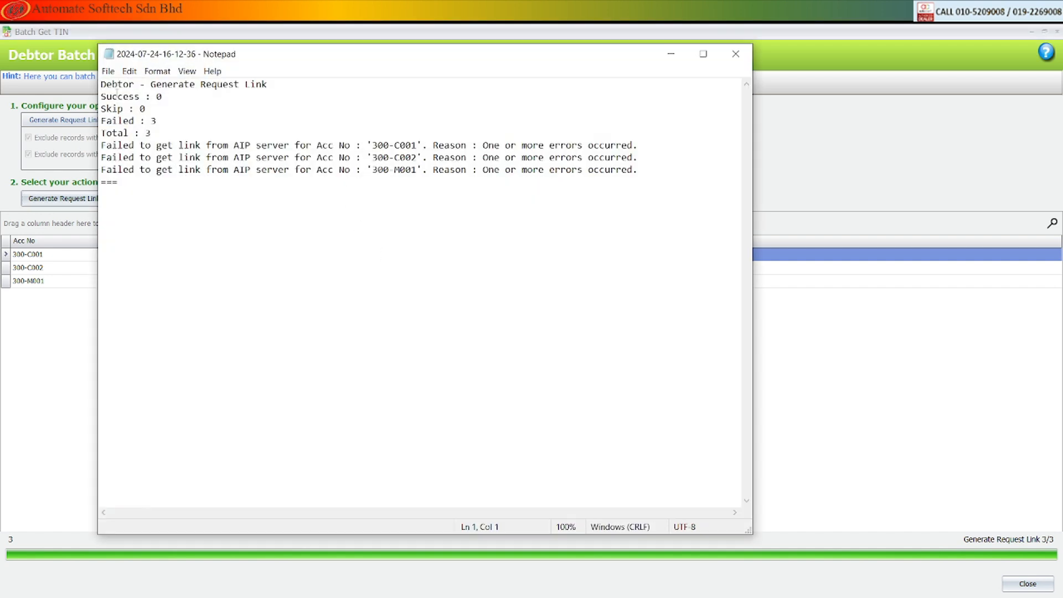
pyautogui.doubleClick(121, 97)
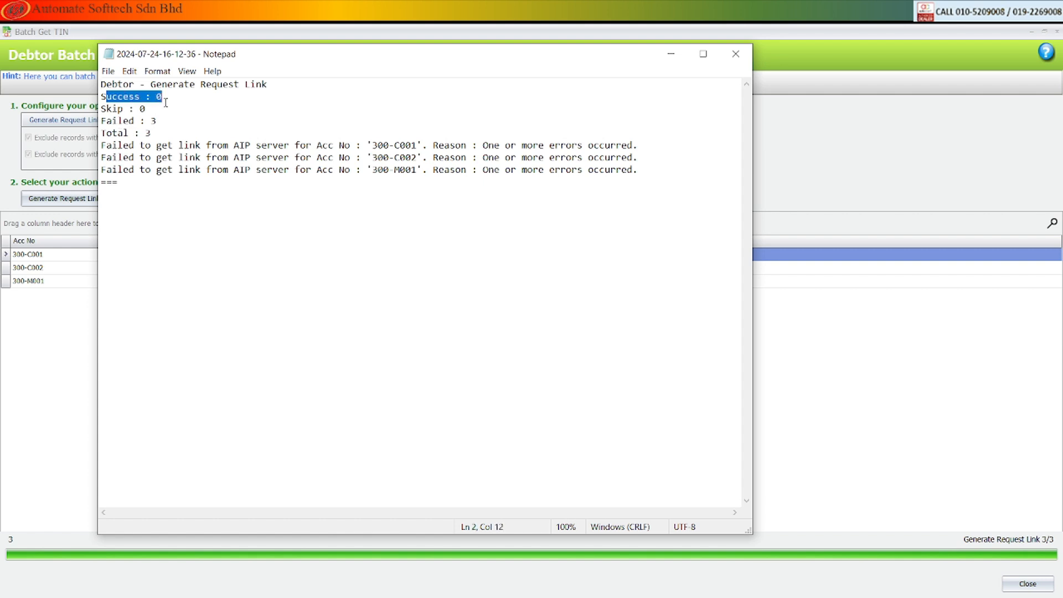